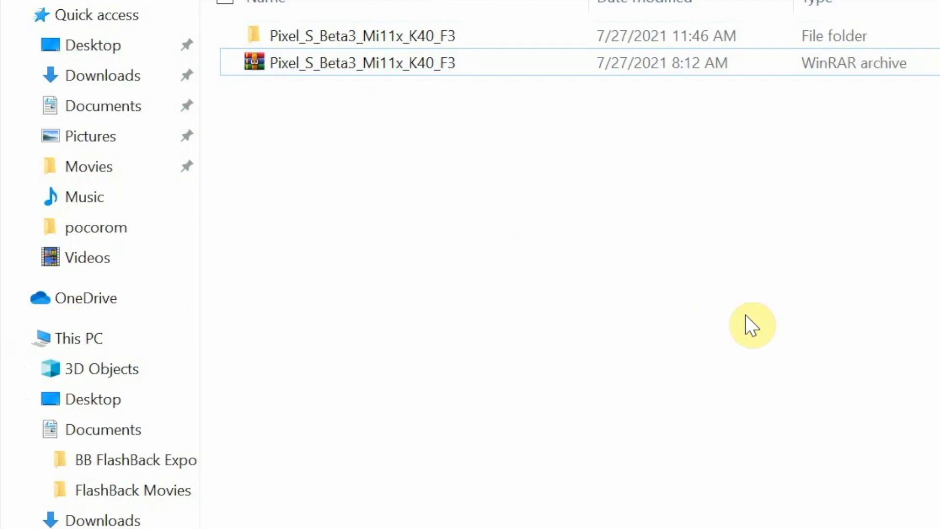
{"action": "mouse_move", "coordinate": [495, 151]}
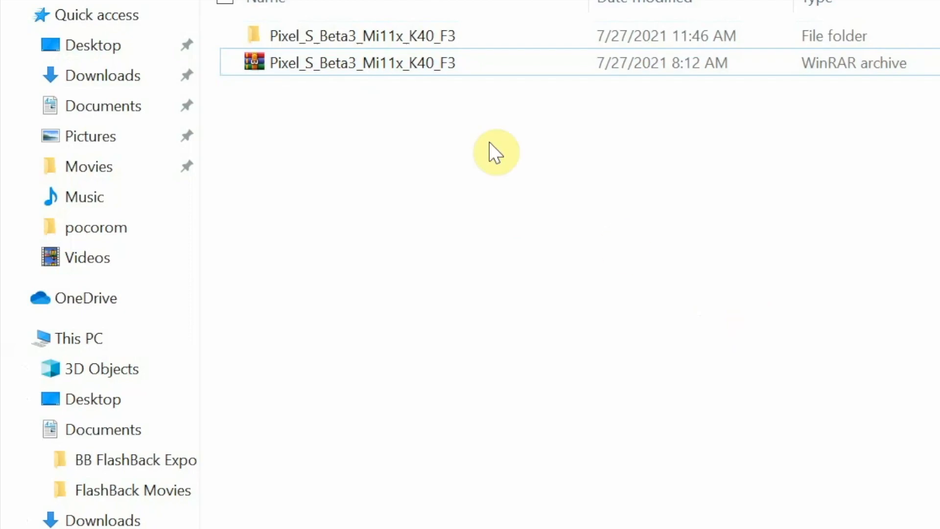
Check the ROM WinRAR archive's actions in File Explorer without choosing one
{"action": "left_click", "coordinate": [360, 63]}
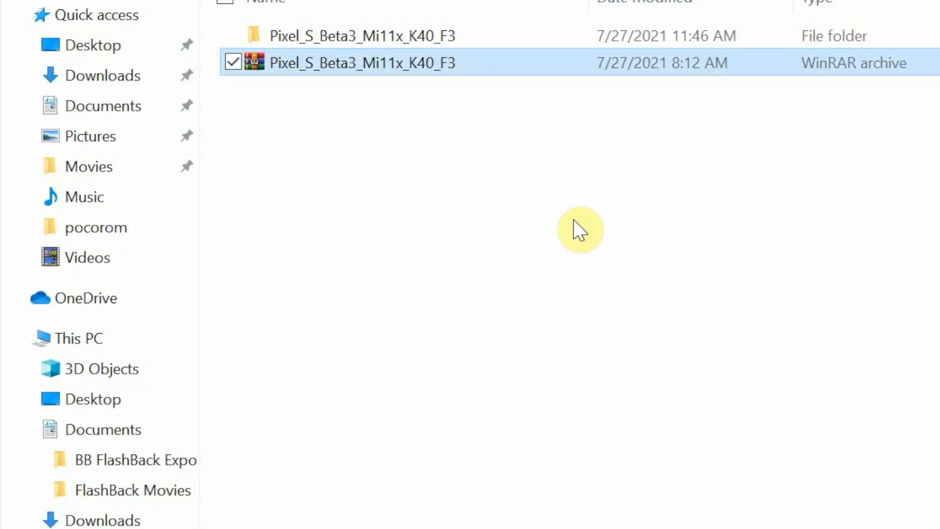
{"action": "mouse_move", "coordinate": [384, 81]}
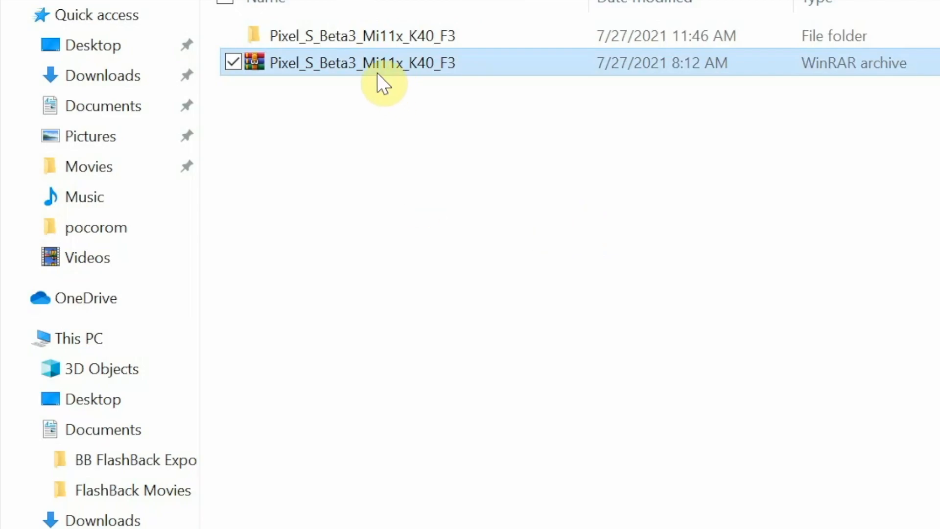
{"action": "right_click", "coordinate": [361, 63]}
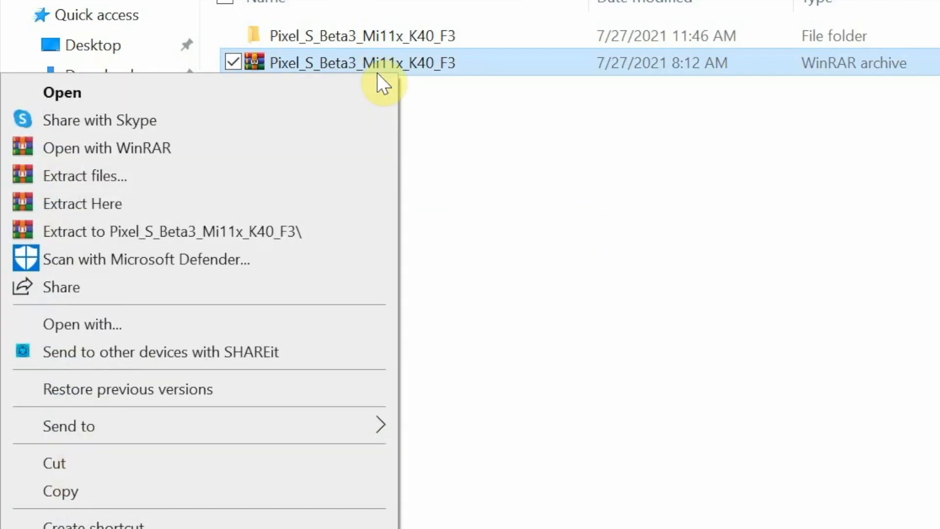
{"action": "mouse_move", "coordinate": [294, 245]}
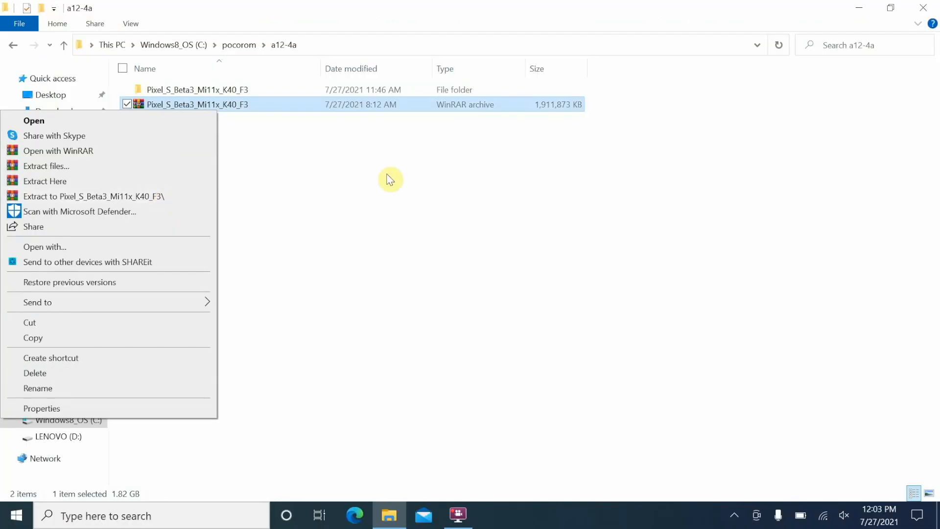
{"action": "left_click", "coordinate": [391, 179]}
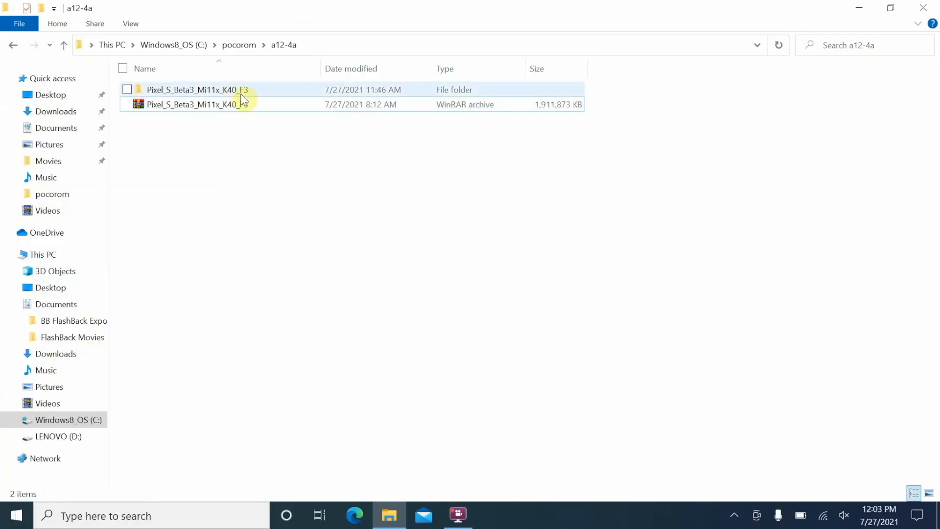
Go into the extracted Pixel_S_Beta3_Mi11x_K40_F3 folder and then its win_tools subfolder
{"action": "double_click", "coordinate": [197, 89]}
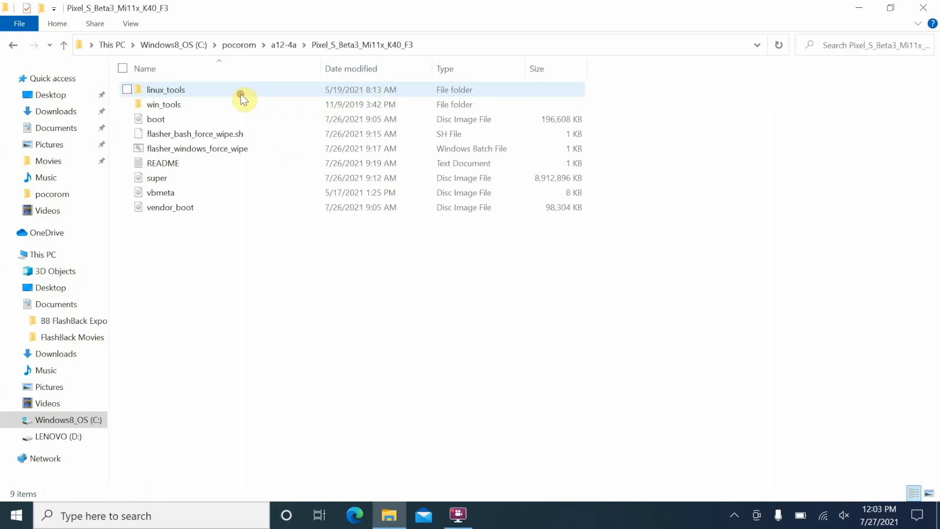
{"action": "mouse_move", "coordinate": [187, 94]}
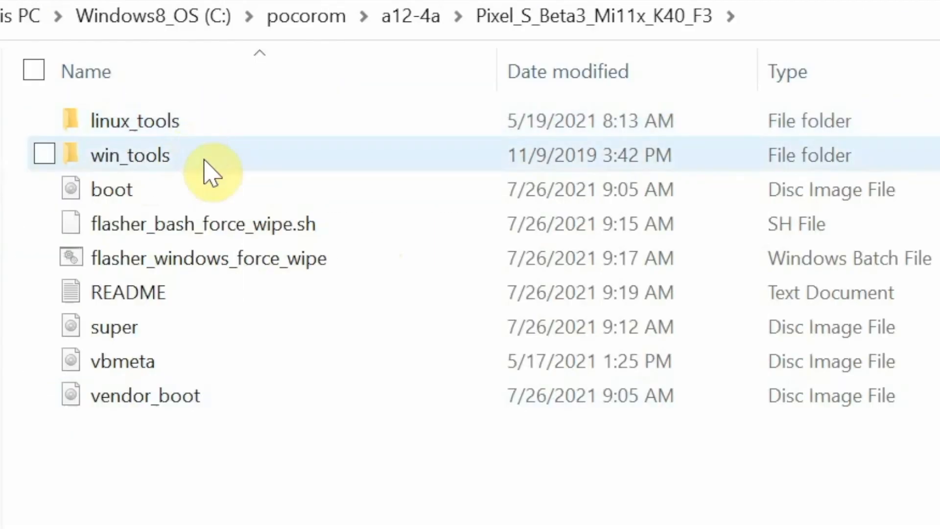
{"action": "left_click", "coordinate": [145, 395]}
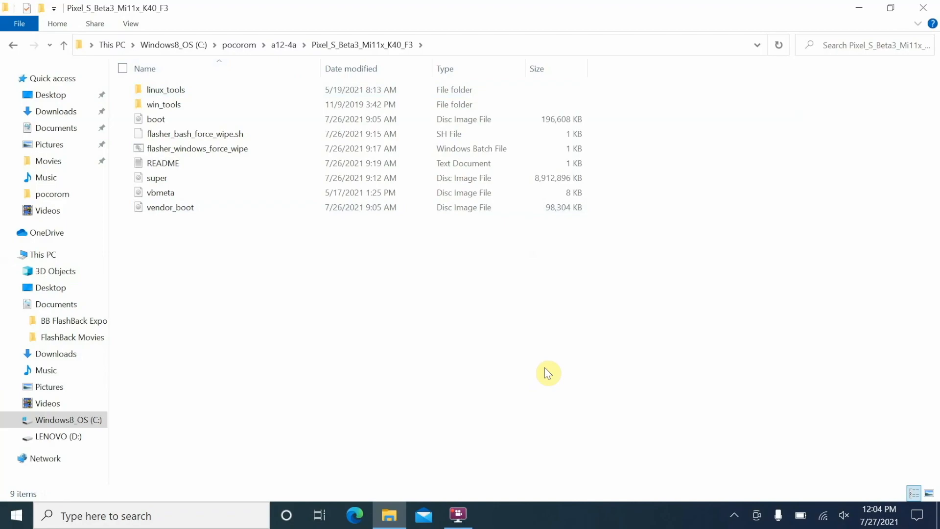
{"action": "mouse_move", "coordinate": [303, 148]}
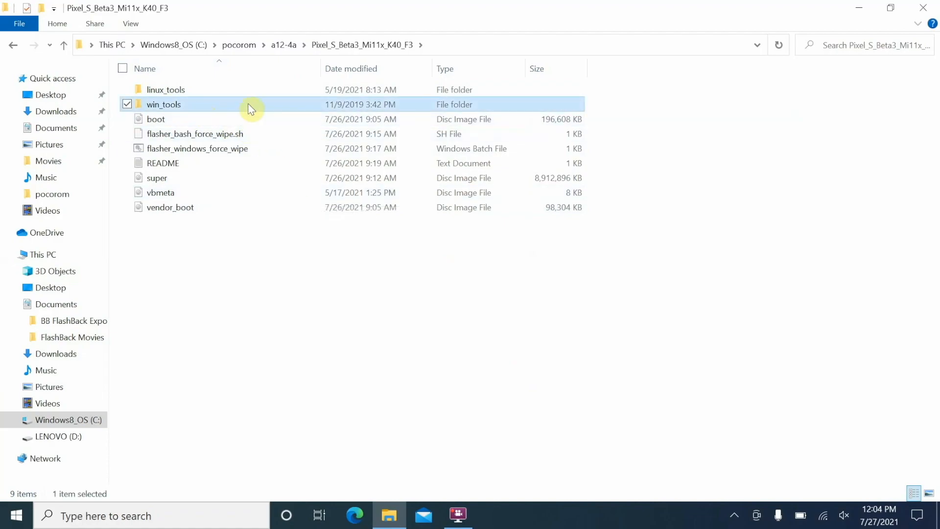
{"action": "double_click", "coordinate": [163, 104]}
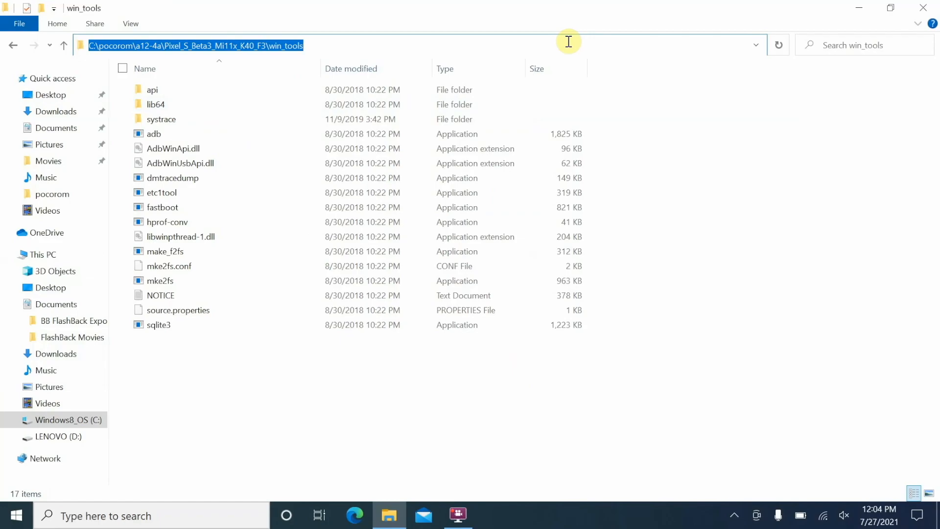
Launch cmd from the win_tools address bar and begin a fastboot devices command
{"action": "type", "text": "cm"}
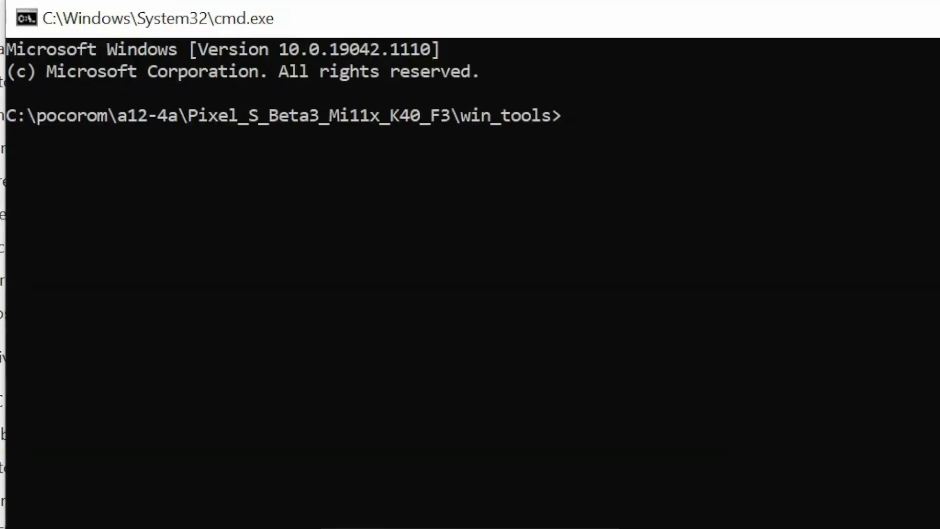
{"action": "type", "text": "fast"}
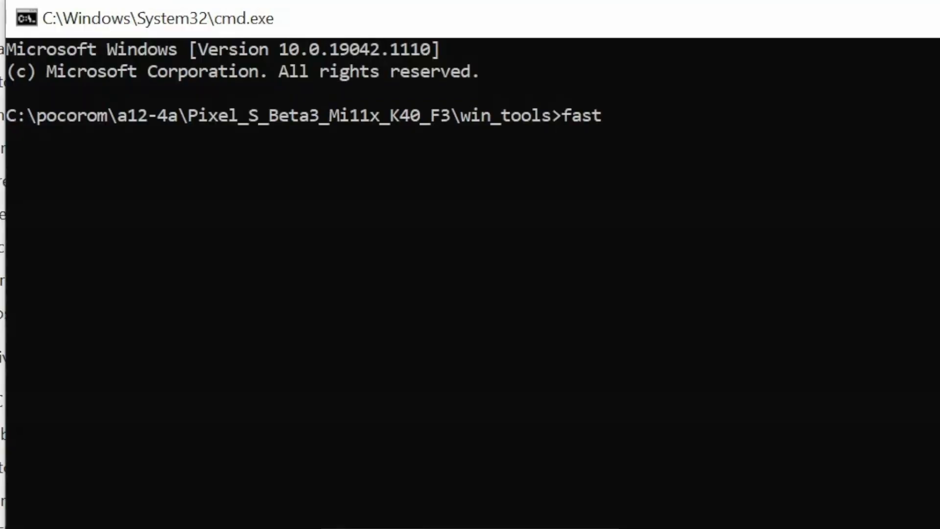
{"action": "type", "text": "boot de"}
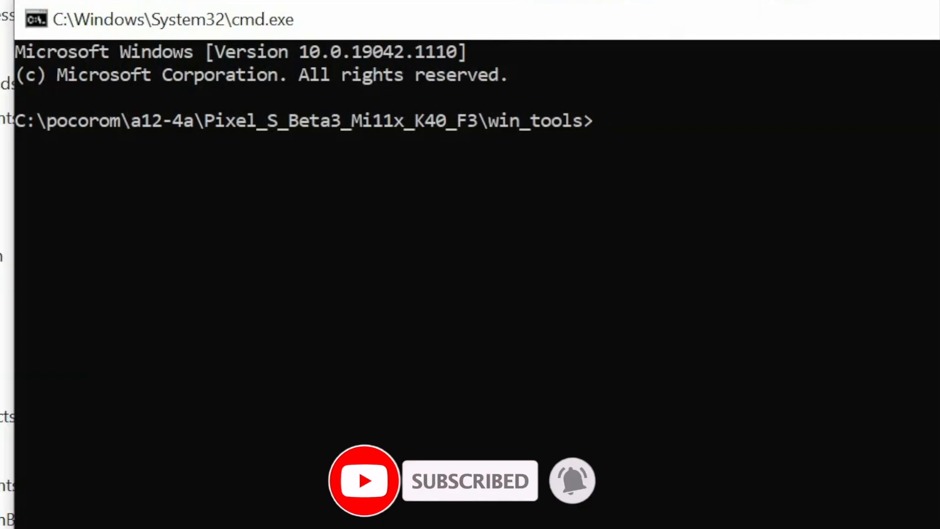
Run fastboot getvar current-slot and get the answer current-slot: a
{"action": "type", "text": "fast"}
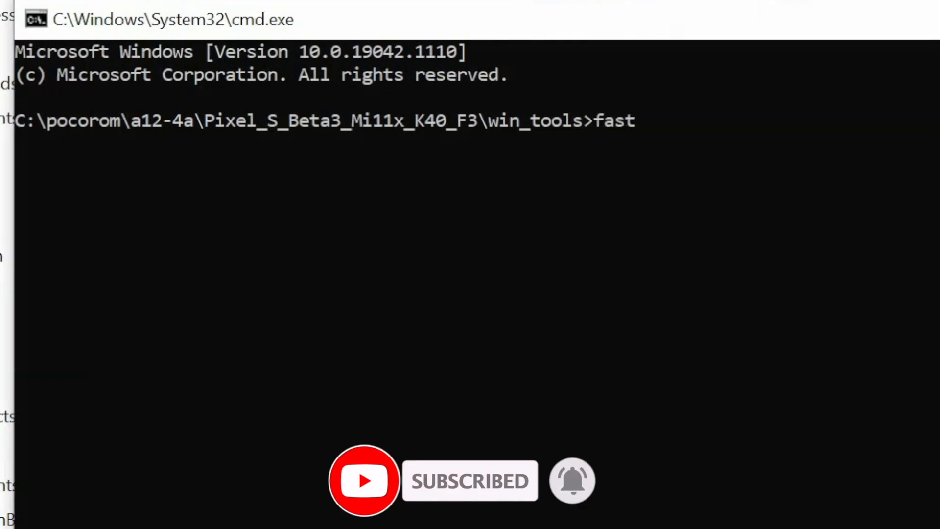
{"action": "type", "text": "boot"}
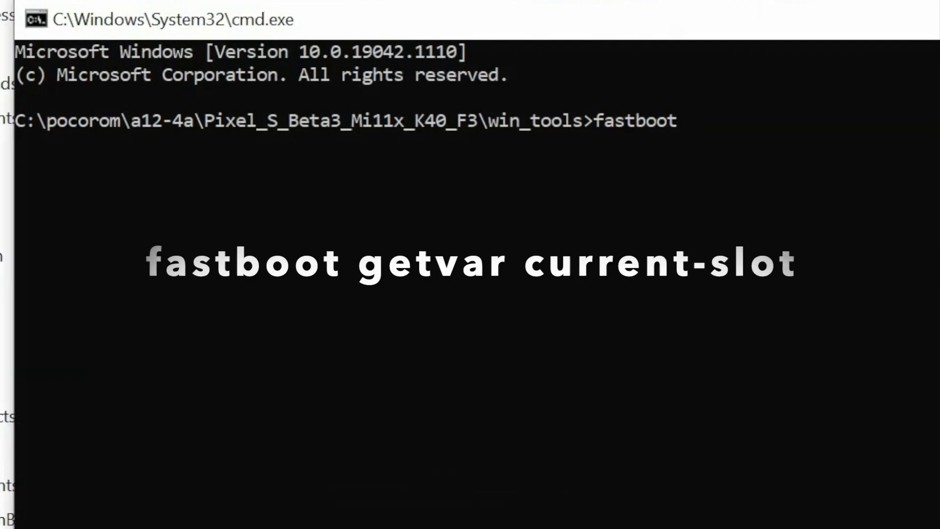
{"action": "type", "text": "getvar"}
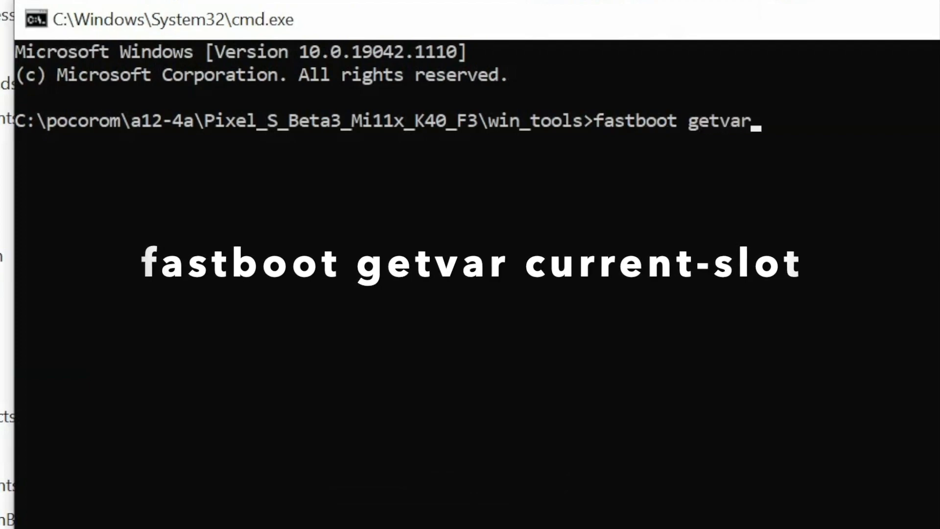
{"action": "type", "text": "cur"}
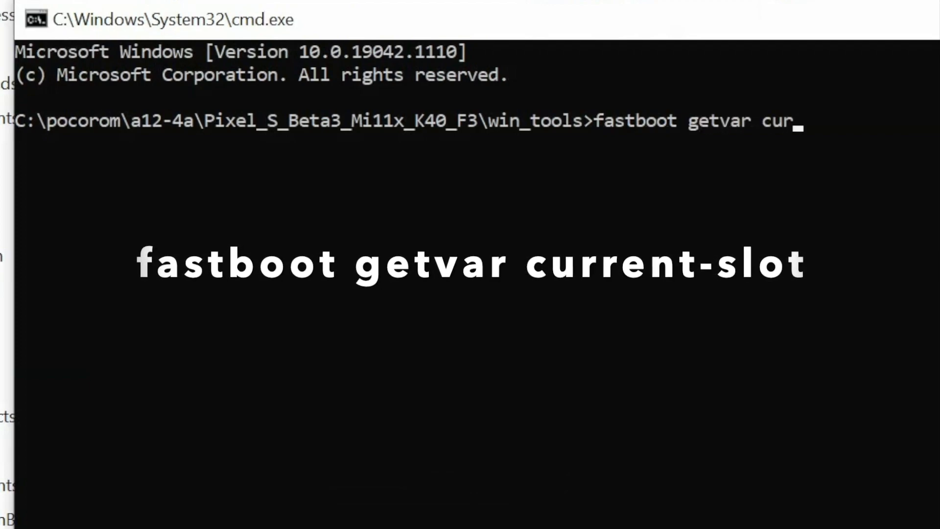
{"action": "type", "text": "rent-slot"}
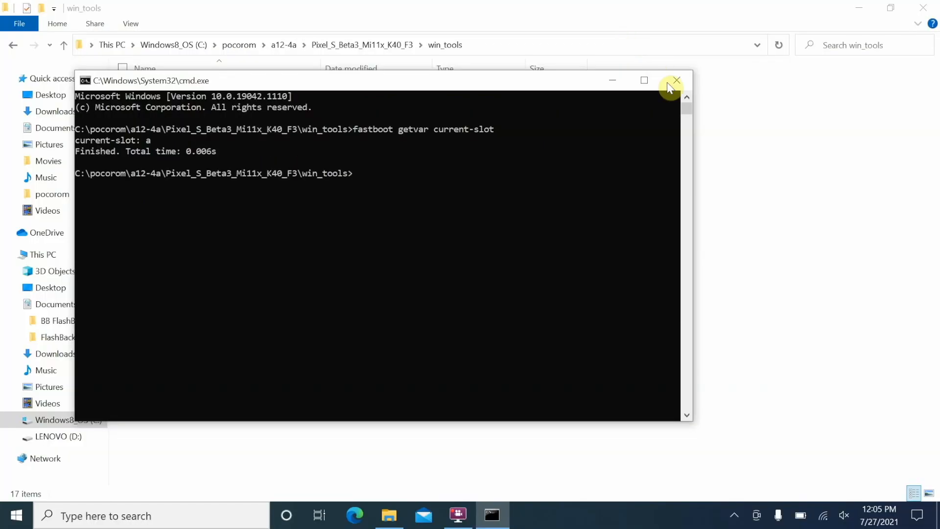
Close cmd, go back to the ROM folder and select flasher_windows_force_wipe.bat among the flasher scripts
{"action": "left_click", "coordinate": [677, 81]}
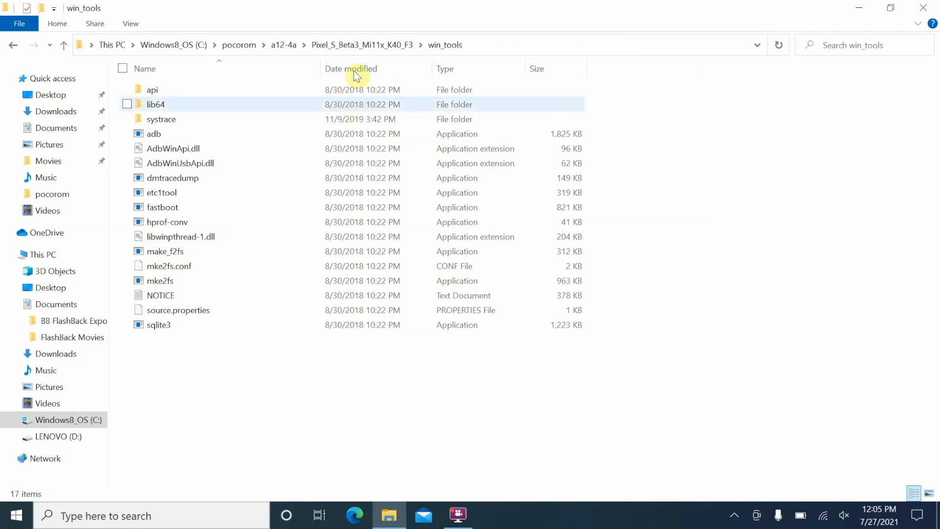
{"action": "left_click", "coordinate": [63, 45]}
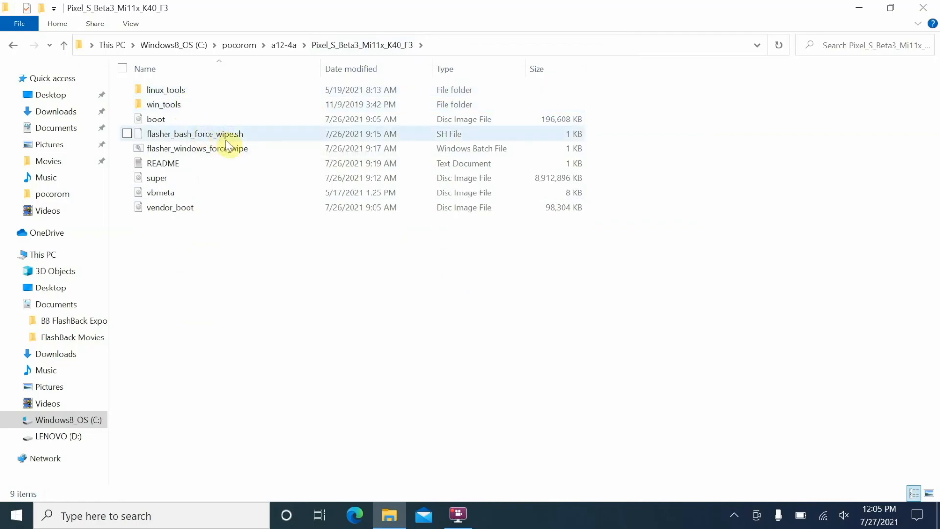
{"action": "left_click", "coordinate": [197, 148]}
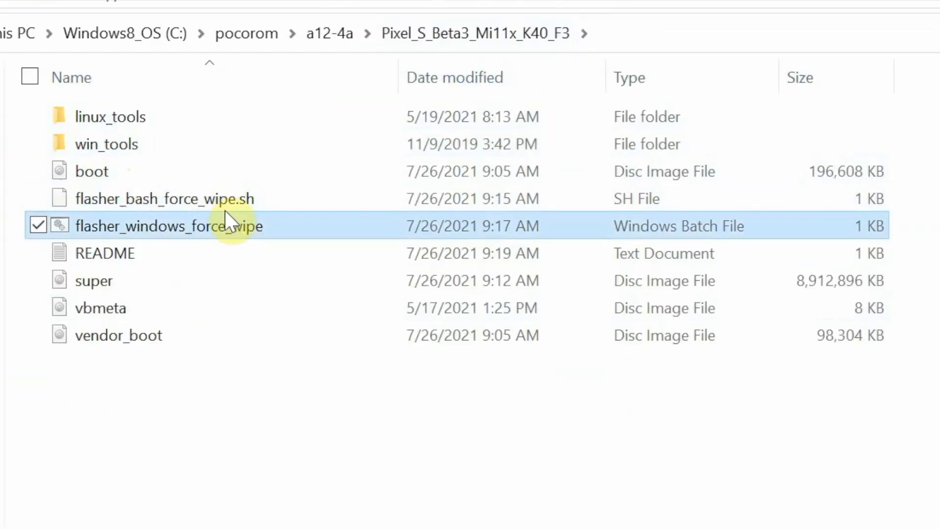
{"action": "mouse_move", "coordinate": [226, 240]}
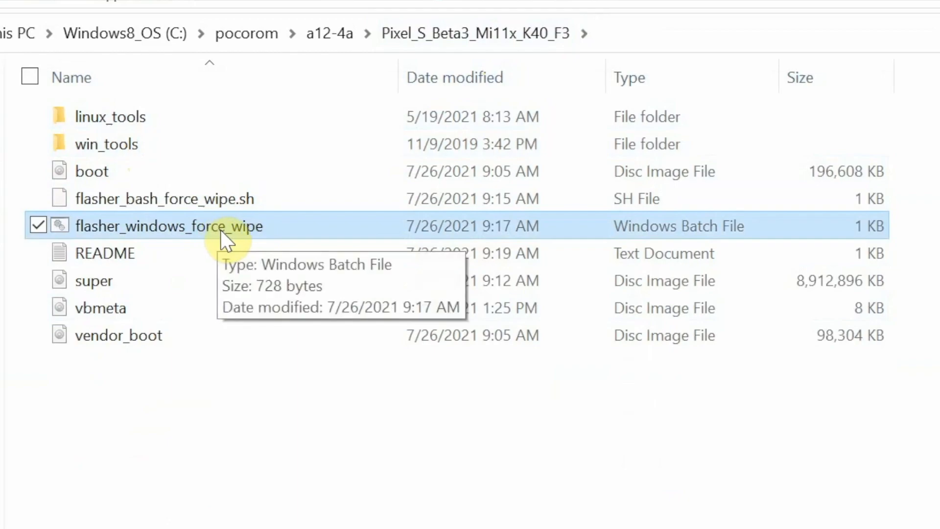
{"action": "left_click", "coordinate": [164, 199]}
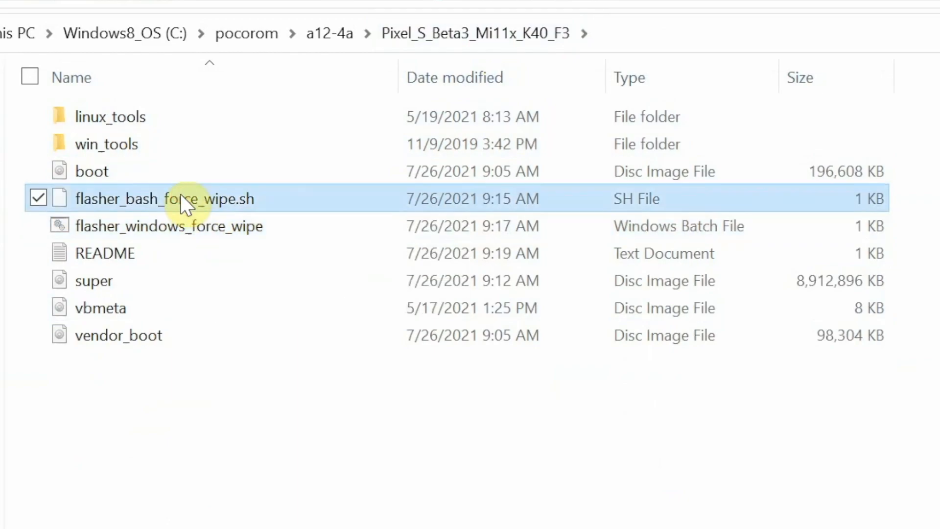
{"action": "left_click", "coordinate": [168, 225]}
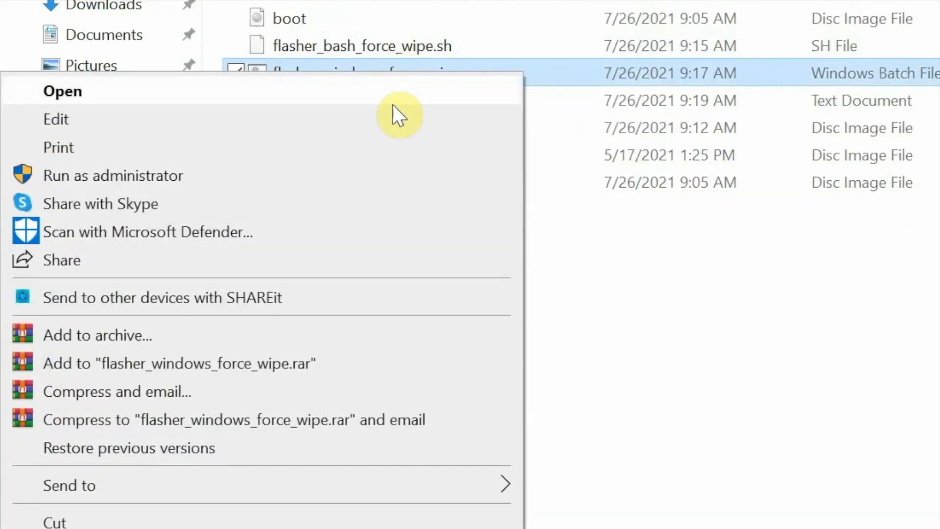
Edit flasher_windows_force_wipe.bat in Notepad and change its boot flash line to boot_a
{"action": "left_click", "coordinate": [55, 118]}
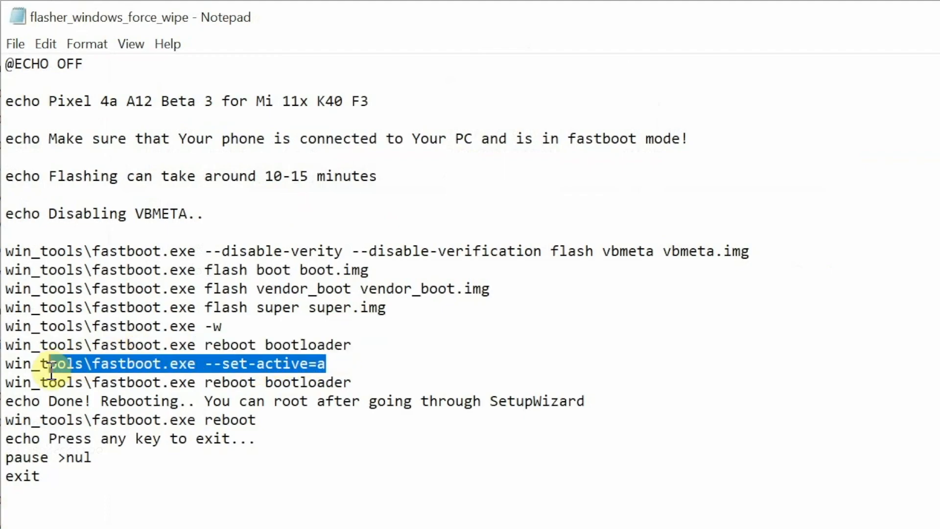
{"action": "mouse_move", "coordinate": [442, 347]}
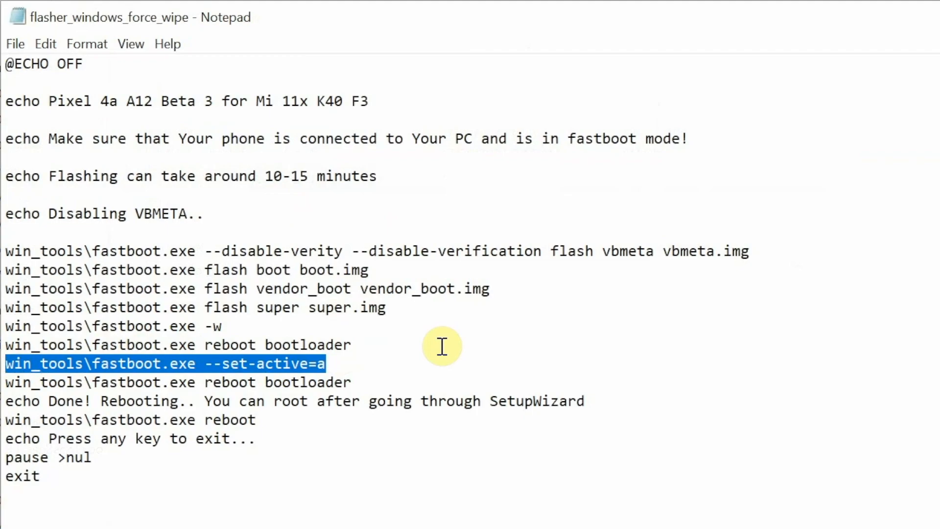
{"action": "mouse_move", "coordinate": [314, 288]}
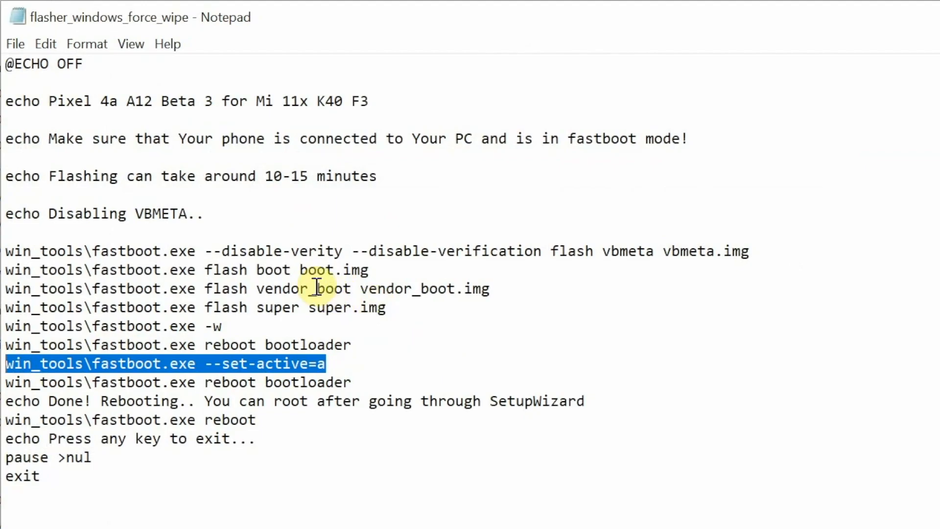
{"action": "left_click", "coordinate": [294, 270]}
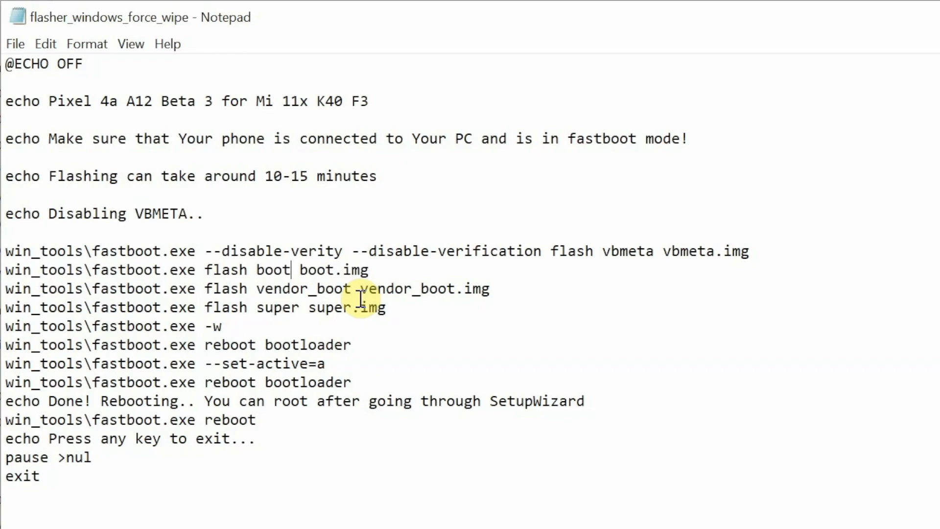
{"action": "type", "text": "_a"}
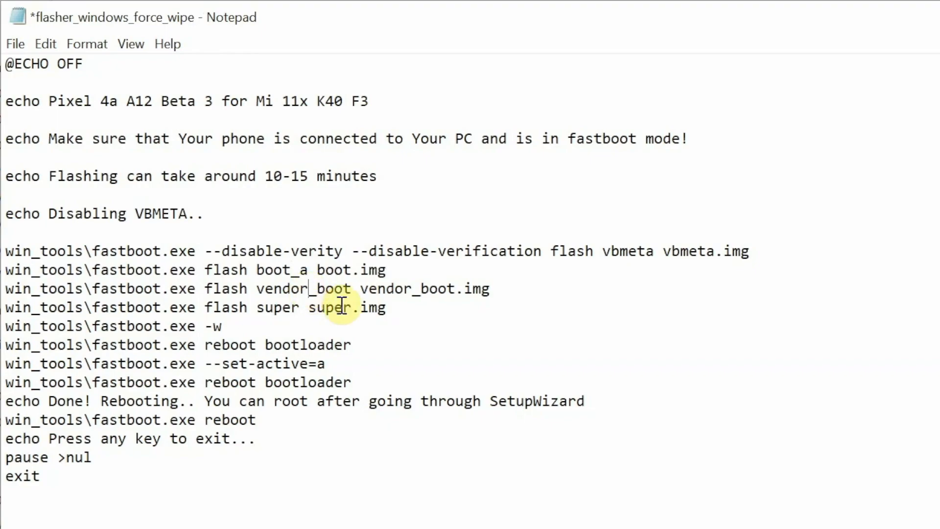
{"action": "mouse_move", "coordinate": [352, 296]}
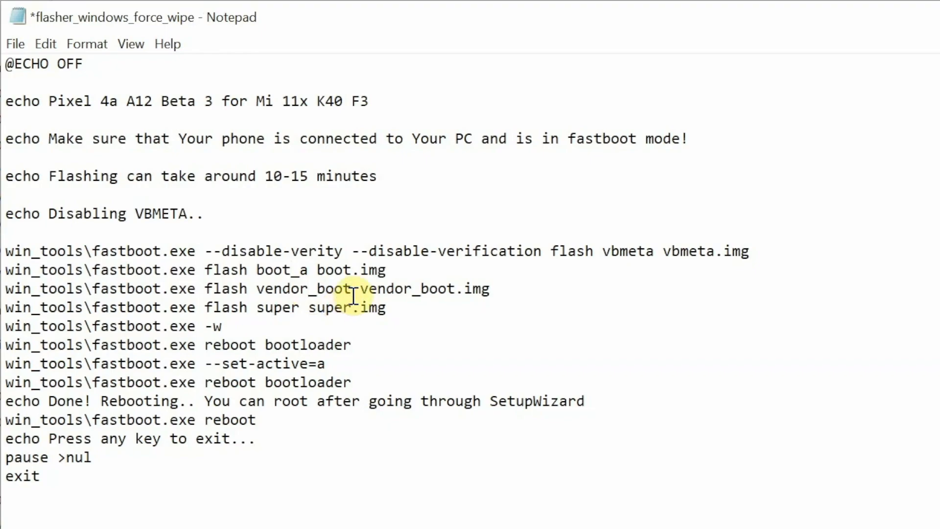
Change the vendor_boot flash line to vendor_boot_a and save the script
{"action": "type", "text": "_a"}
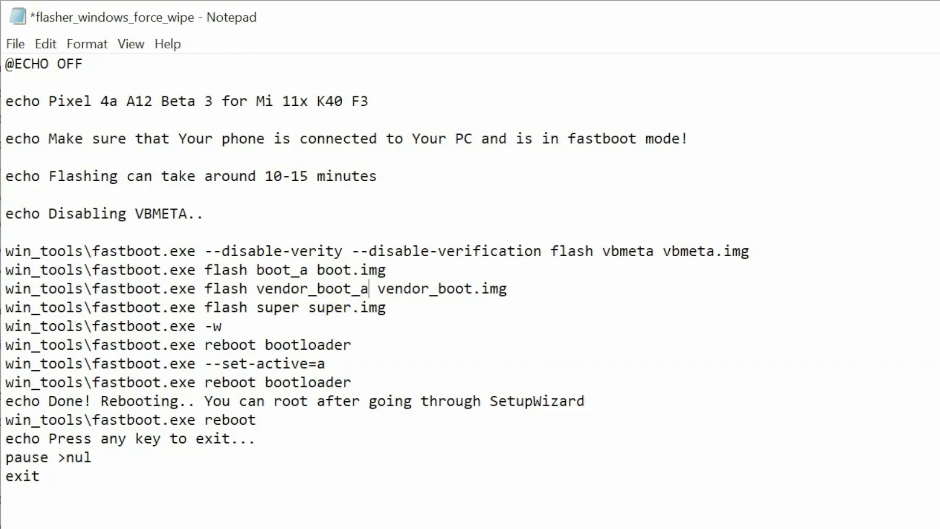
{"action": "left_click", "coordinate": [14, 43]}
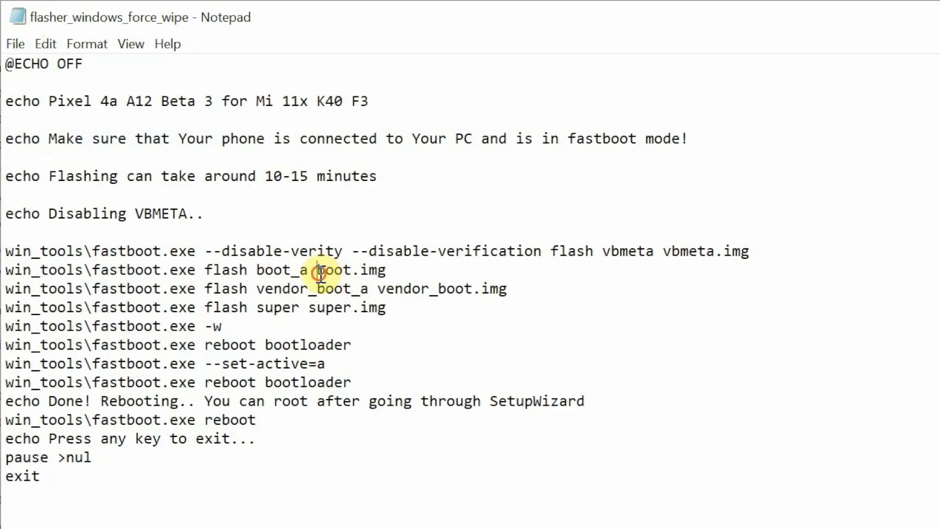
{"action": "mouse_move", "coordinate": [332, 330]}
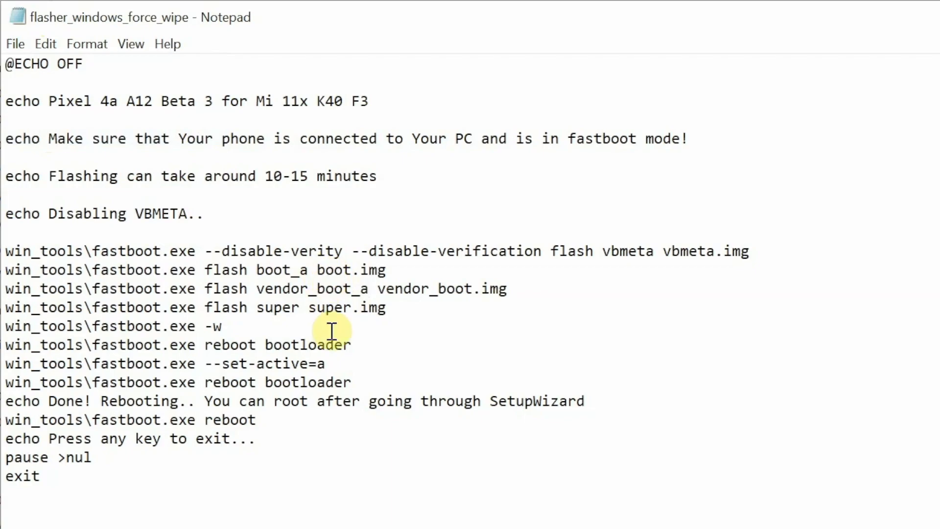
{"action": "mouse_move", "coordinate": [303, 364]}
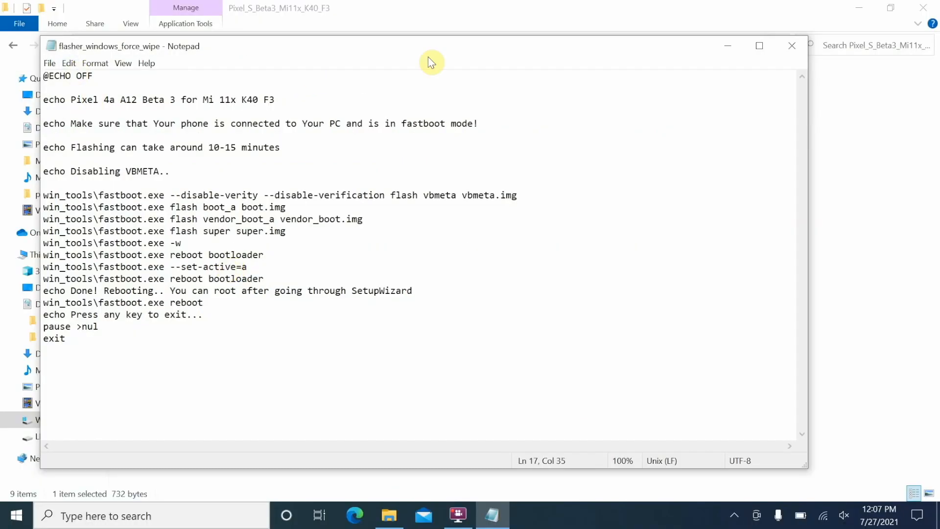
Close Notepad, returning to the ROM folder with the script showing a 12:07 PM modified time
{"action": "left_click", "coordinate": [792, 46]}
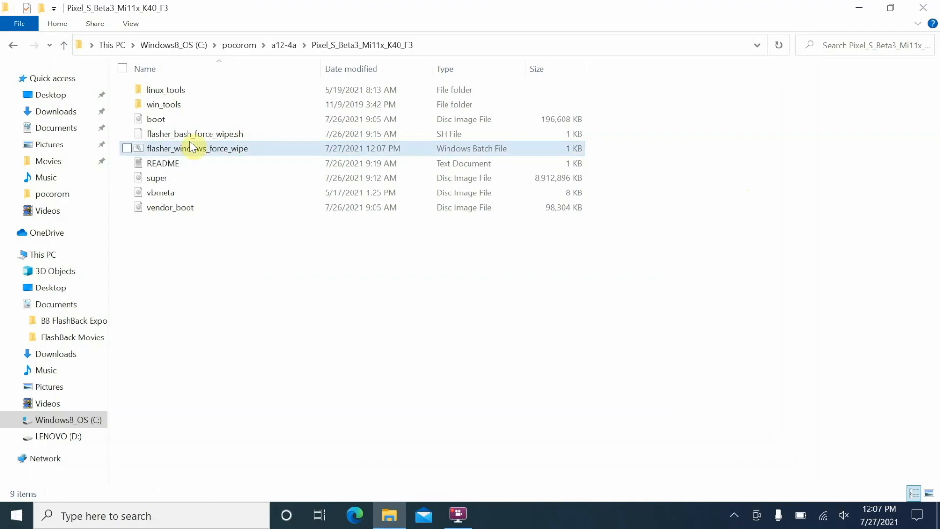
{"action": "mouse_move", "coordinate": [189, 147]}
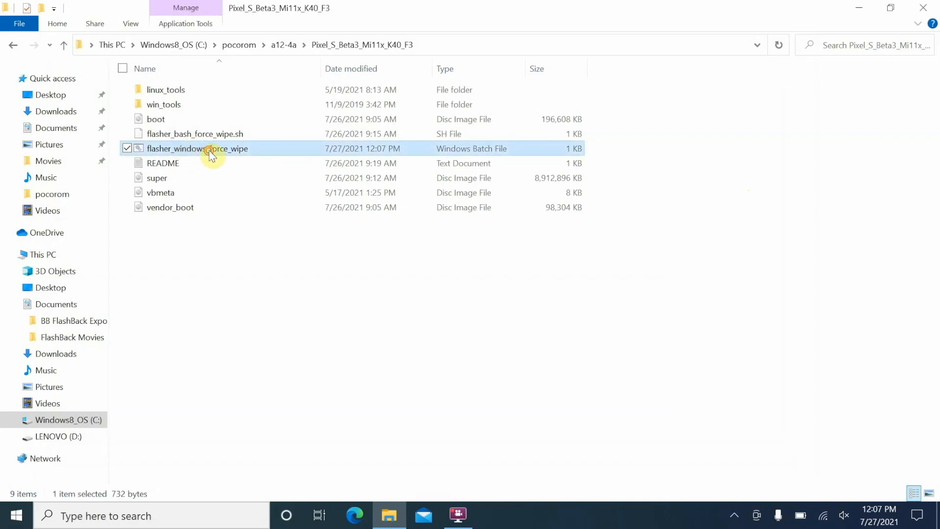
Run flasher_windows_force_wipe.bat so fastboot flashes vbmeta, boot_a, vendor_boot_a, super and erases userdata
{"action": "double_click", "coordinate": [197, 148]}
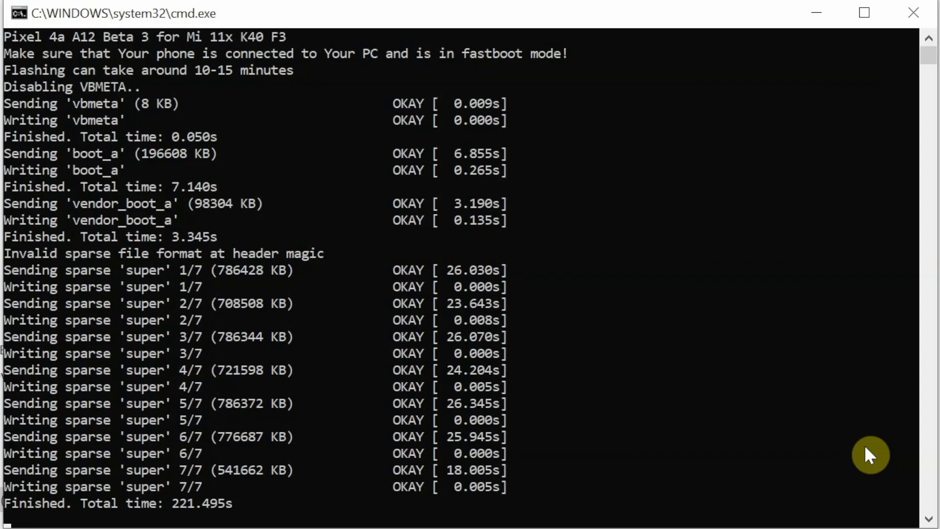
{"action": "mouse_move", "coordinate": [918, 515]}
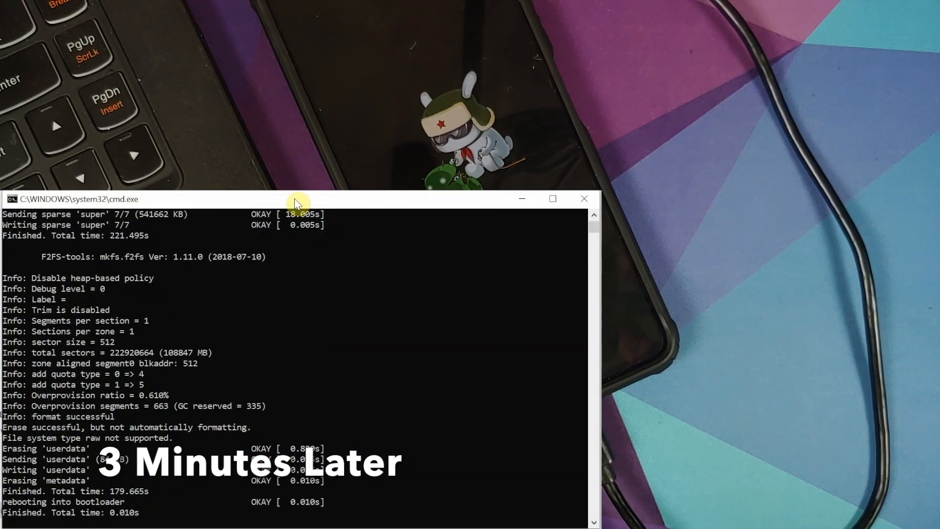
{"action": "scroll", "scroll_direction": "down", "scroll_amount": 3}
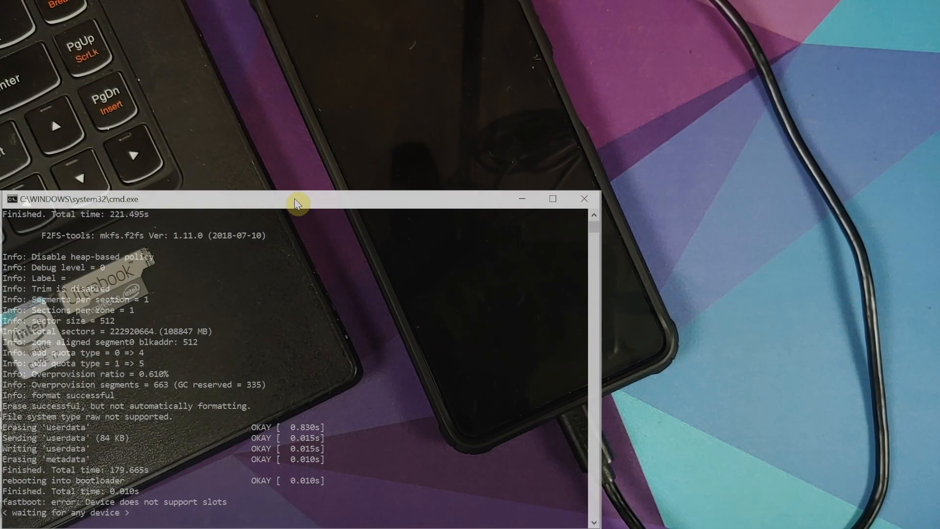